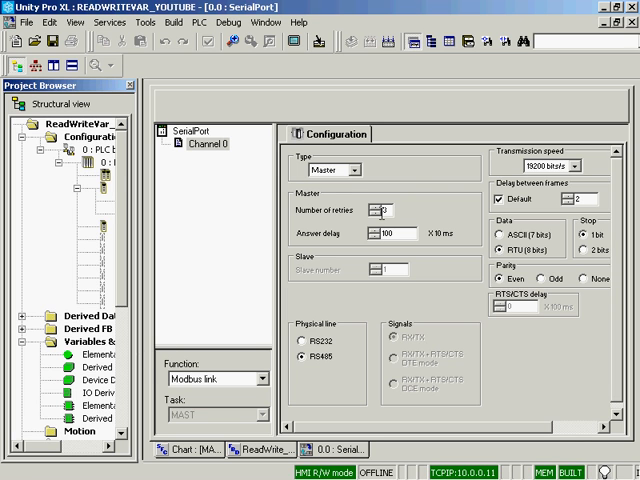
pyautogui.moveTo(324, 376)
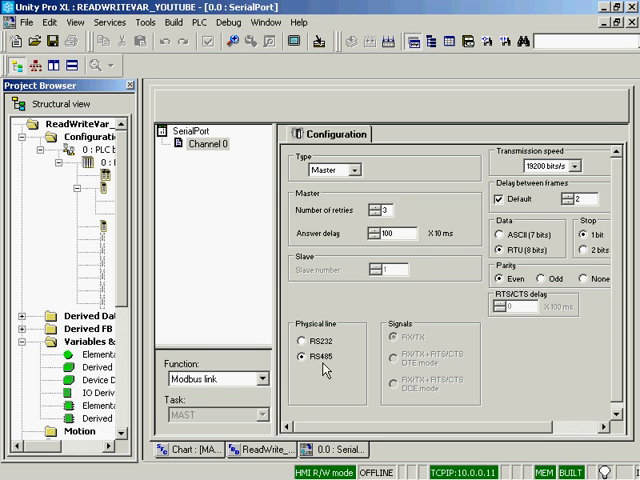
pyautogui.moveTo(526, 192)
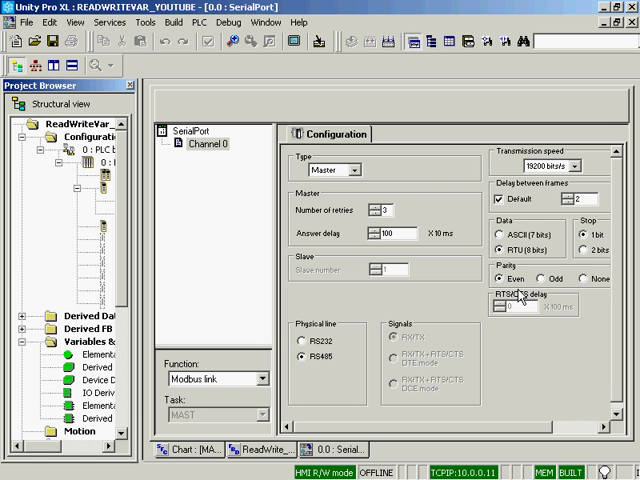
pyautogui.moveTo(608, 156)
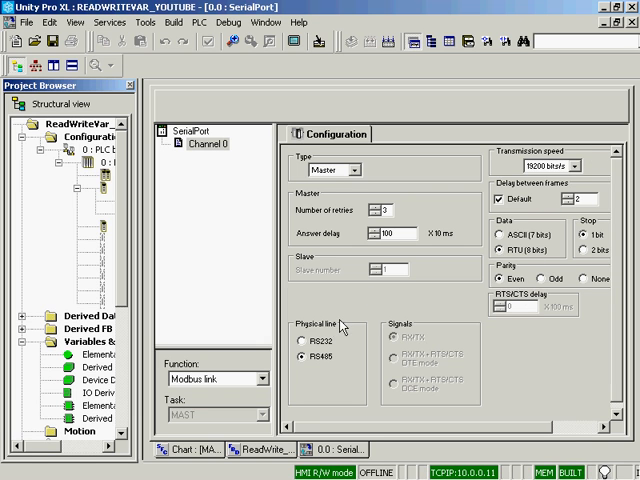
pyautogui.moveTo(422, 300)
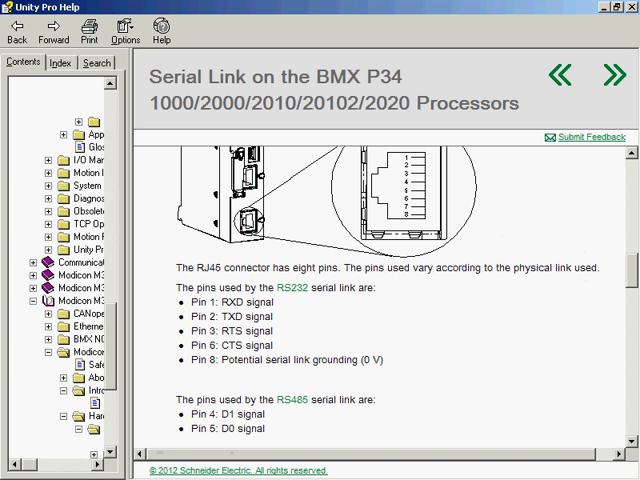
# Find READ_VAR through the help Index with keyword 'read' and show its Description page.
pyautogui.click(62, 62)
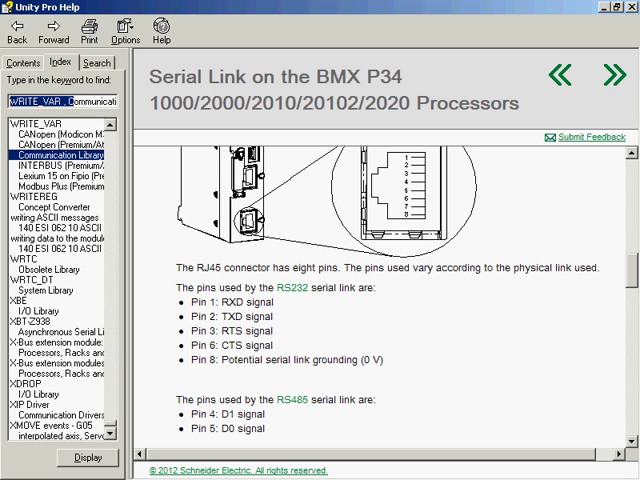
pyautogui.write('readcommunication Library')
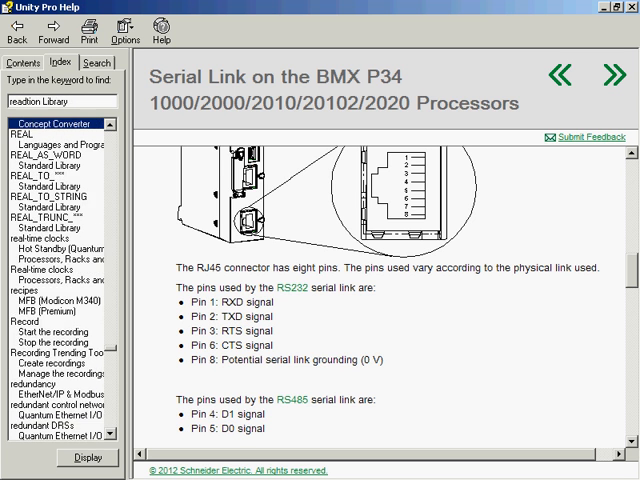
pyautogui.write('read')
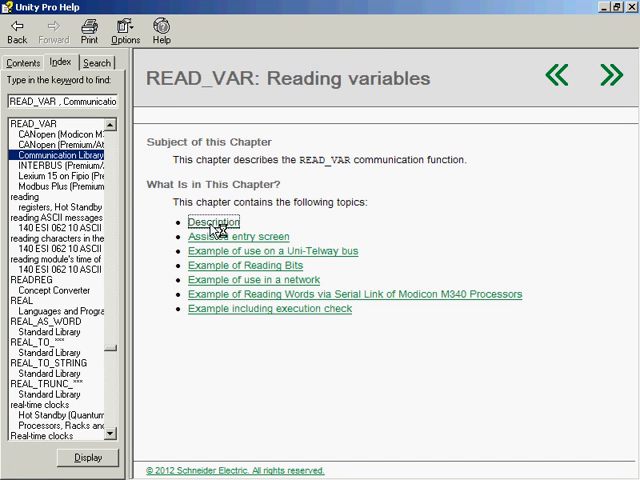
pyautogui.click(212, 220)
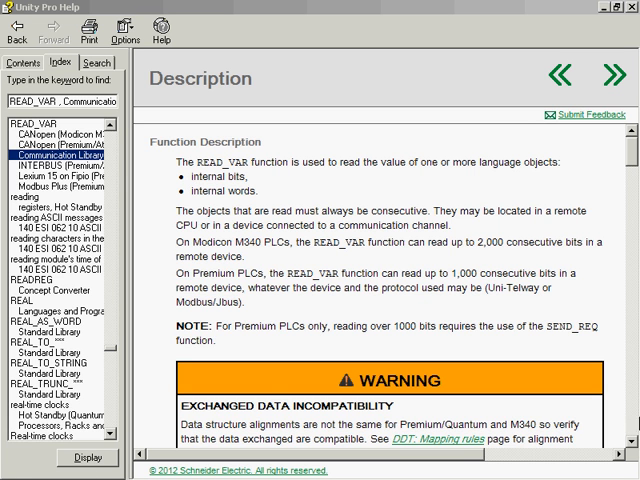
# Scroll the READ_VAR description down to its FBD representation diagram.
pyautogui.scroll(-3)
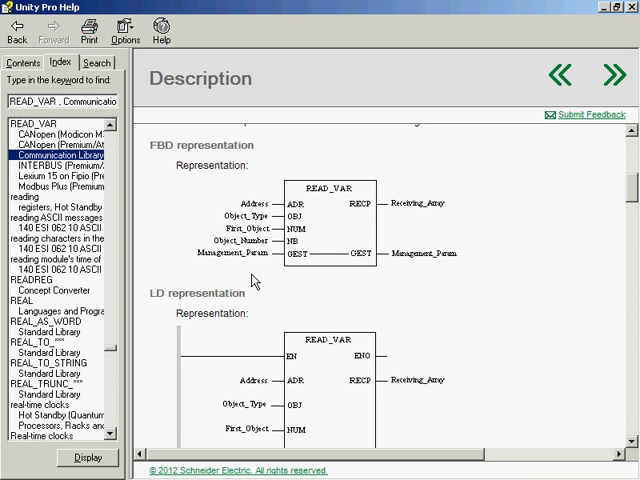
pyautogui.moveTo(248, 268)
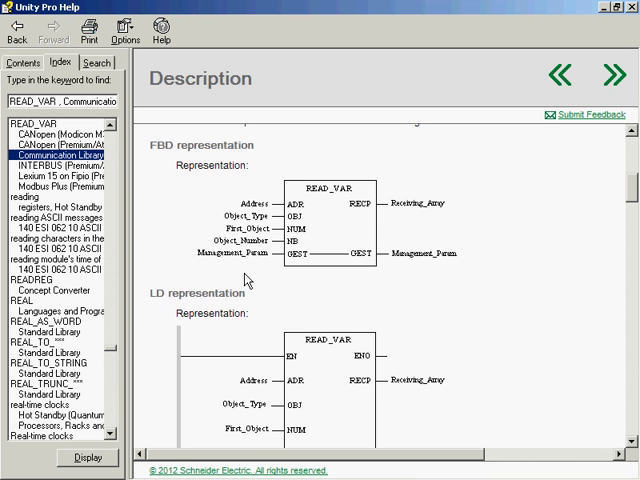
pyautogui.moveTo(324, 240)
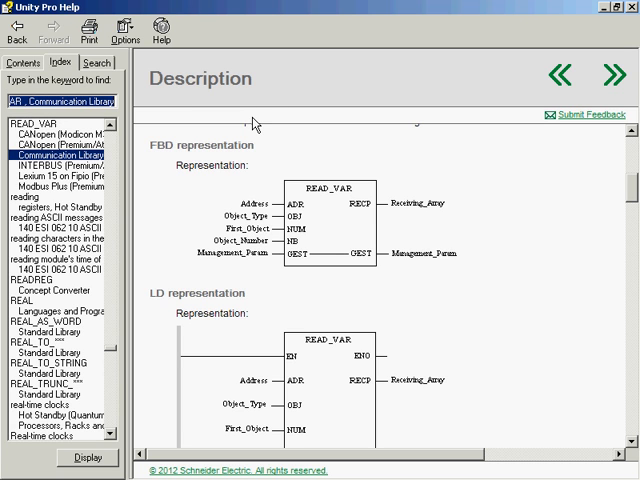
# Look up WRITE_VAR via keyword 'Write' and read down to the Management_Param row.
pyautogui.write('Write')
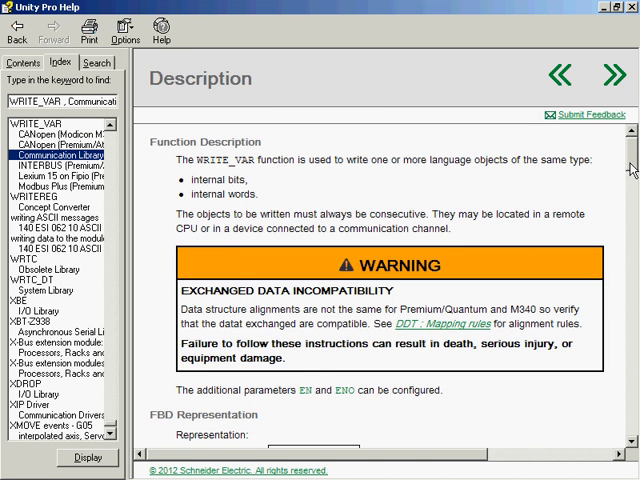
pyautogui.scroll(-3)
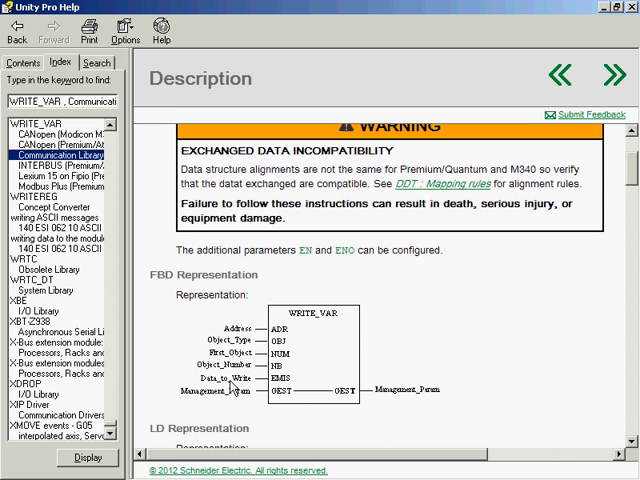
pyautogui.moveTo(232, 394)
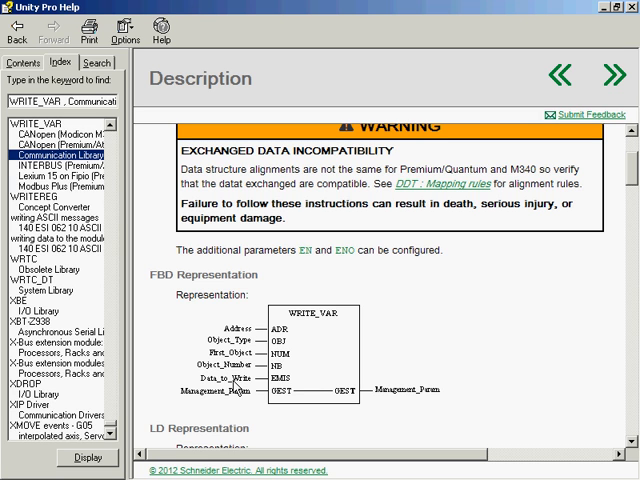
pyautogui.moveTo(494, 336)
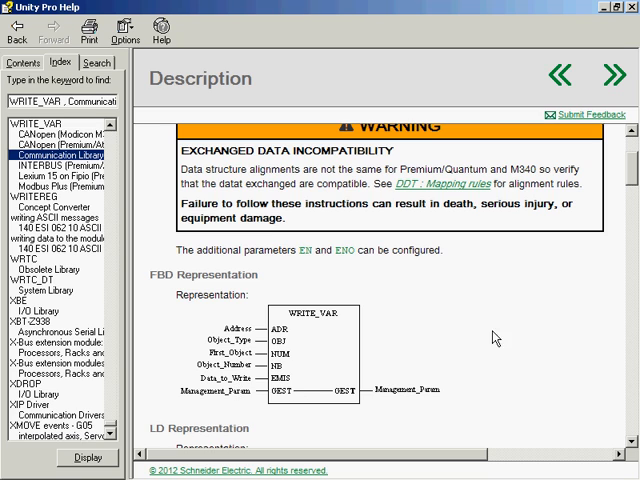
pyautogui.scroll(-3)
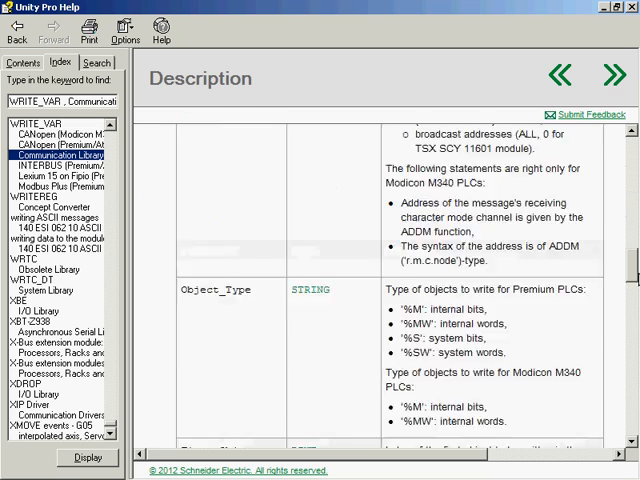
pyautogui.scroll(-3)
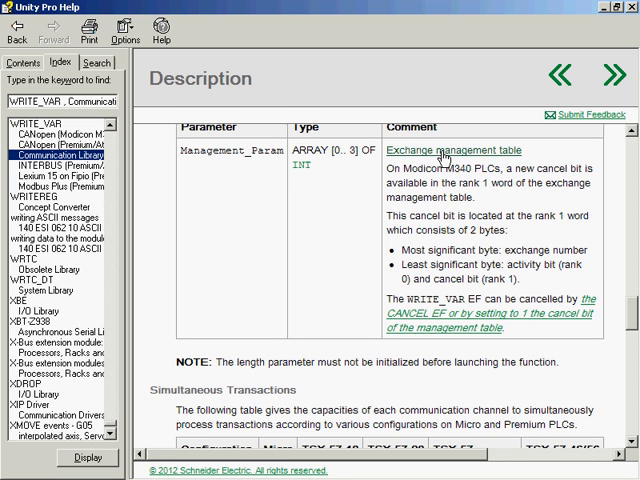
# Show the Exchange management table page with its structure table and Activity Bit section.
pyautogui.click(452, 150)
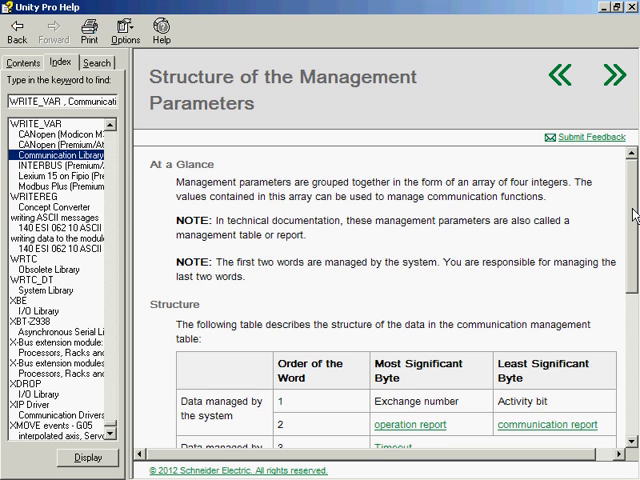
pyautogui.scroll(-3)
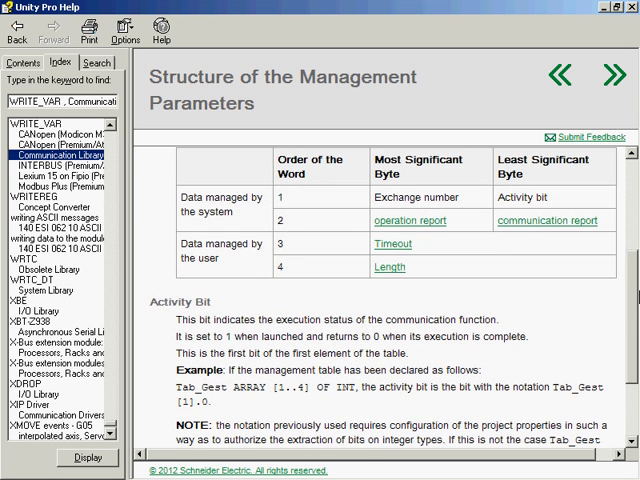
pyautogui.moveTo(312, 212)
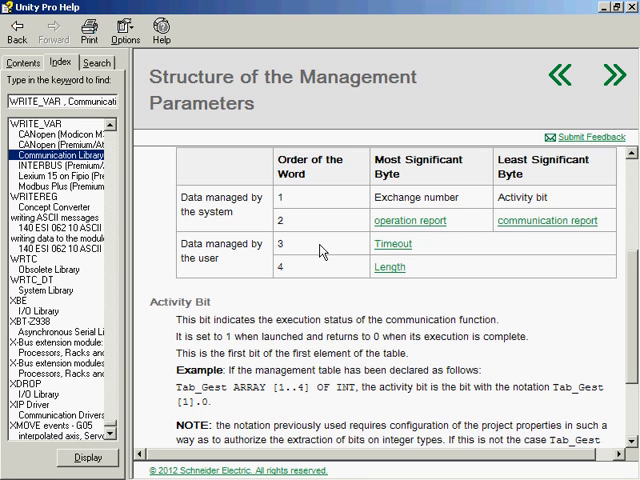
pyautogui.moveTo(312, 260)
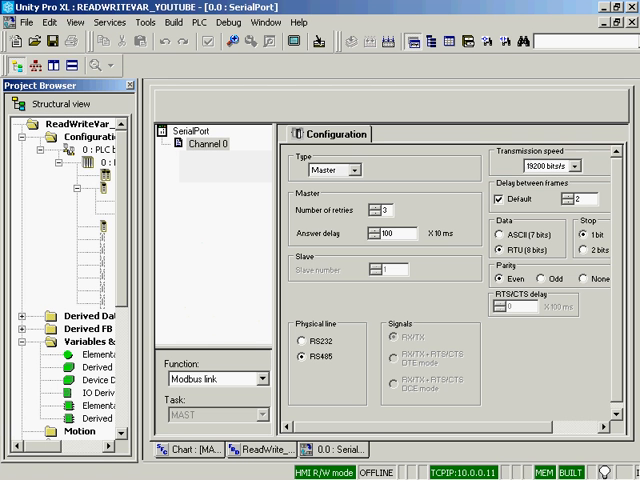
pyautogui.moveTo(452, 192)
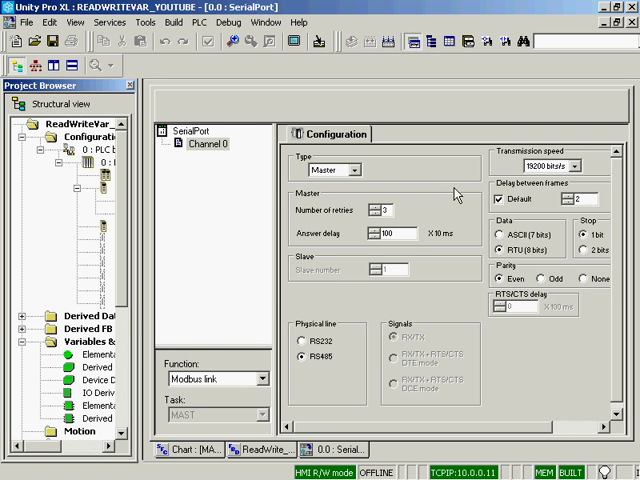
pyautogui.moveTo(450, 188)
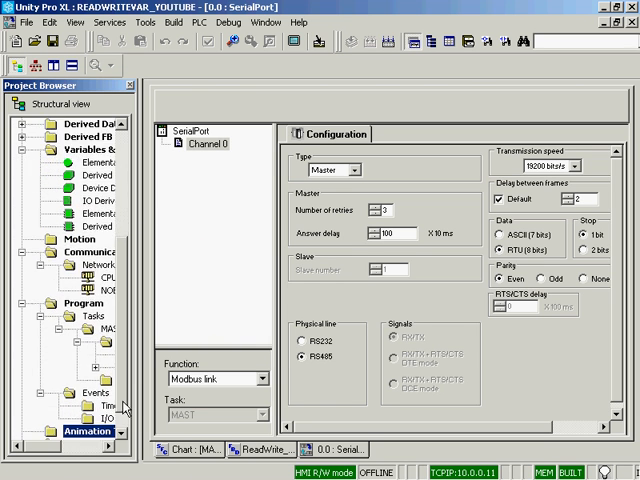
# Start a new FBD section under Sections and name it Read_Write_Section.
pyautogui.rightClick(104, 344)
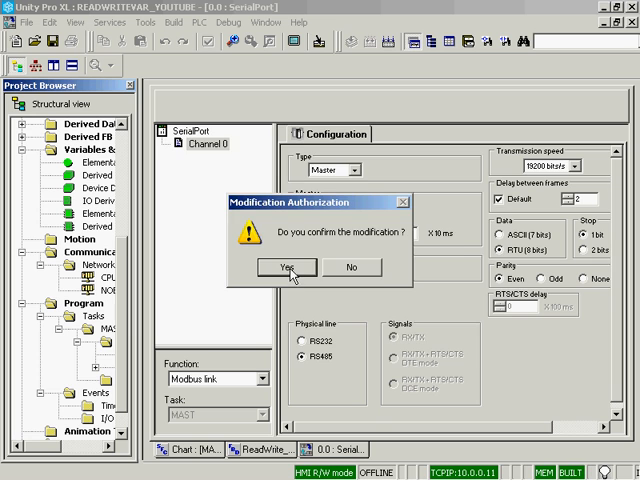
pyautogui.click(284, 268)
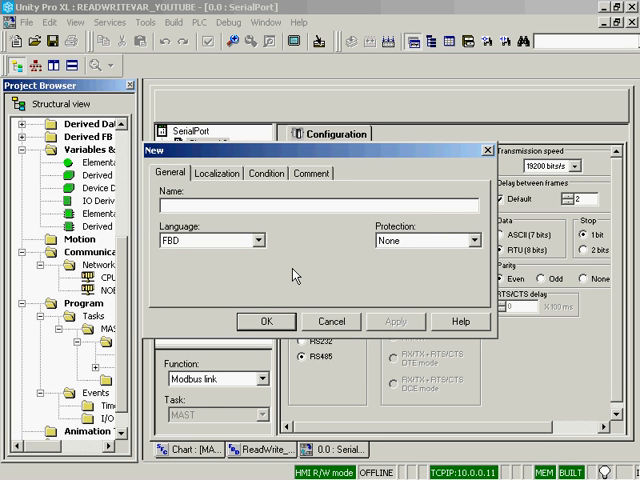
pyautogui.write('Read_')
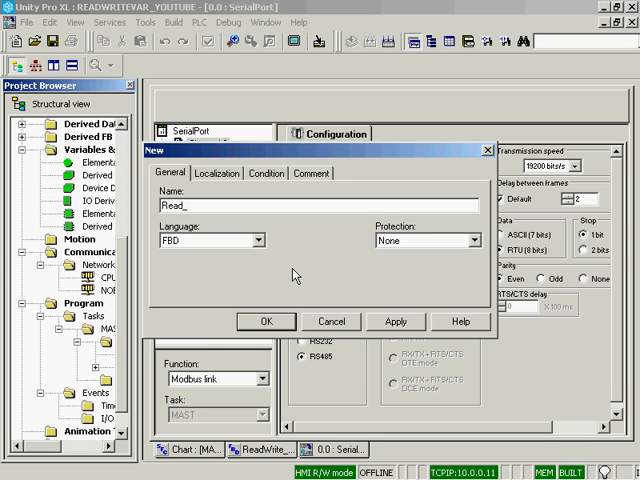
pyautogui.write('Write_Section')
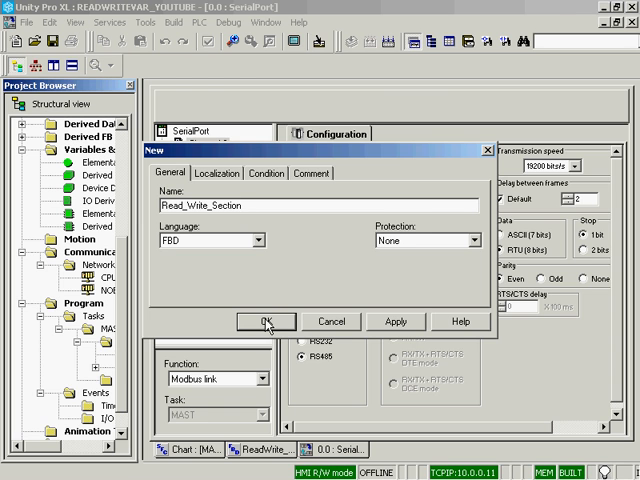
# Create the section and choose READ_VAR as FFB type with Show EN/ENO ticked.
pyautogui.click(266, 320)
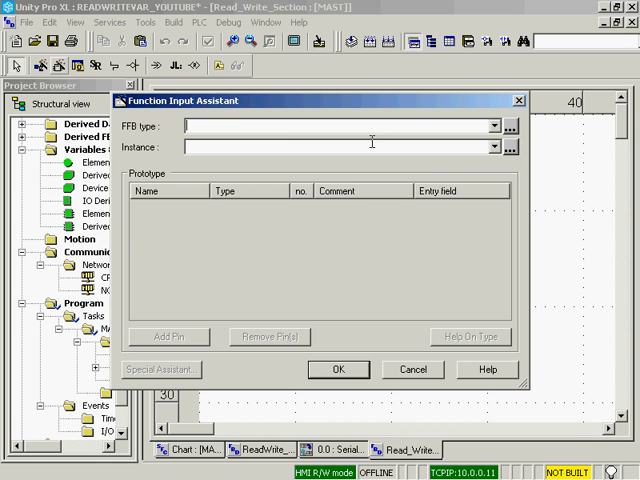
pyautogui.write('Read_VAR')
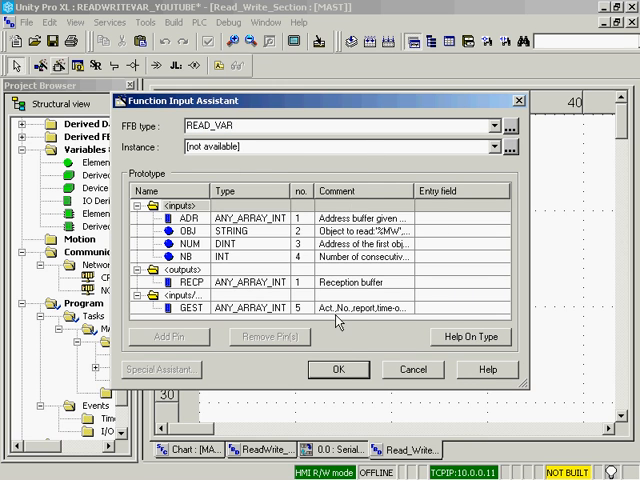
pyautogui.moveTo(338, 368)
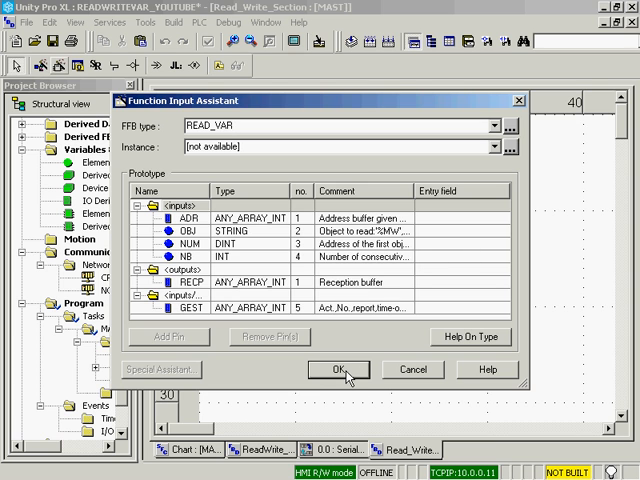
pyautogui.click(338, 368)
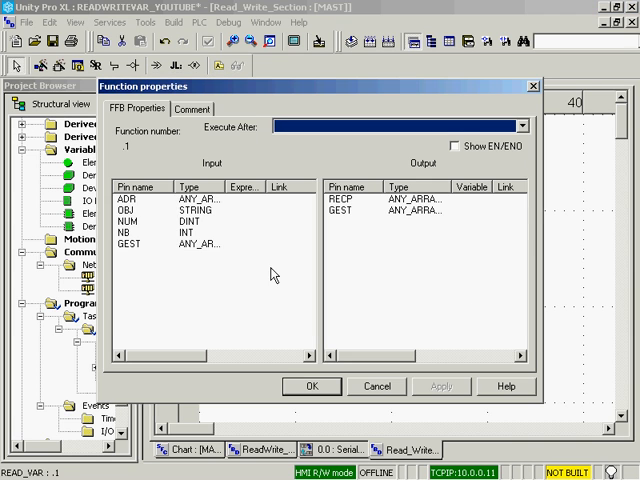
pyautogui.click(454, 144)
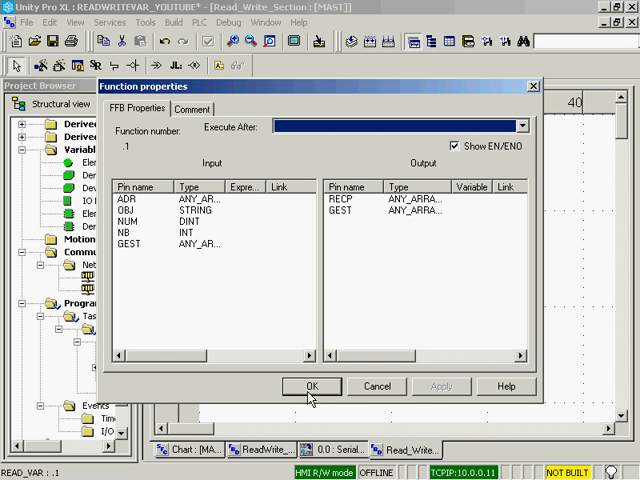
# Place READ_VAR in the section and enter ADDM('0.0.0.3') on its ADR input.
pyautogui.click(310, 386)
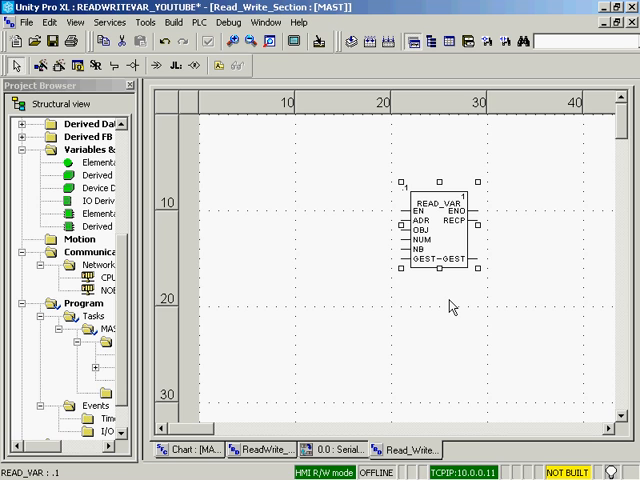
pyautogui.moveTo(416, 232)
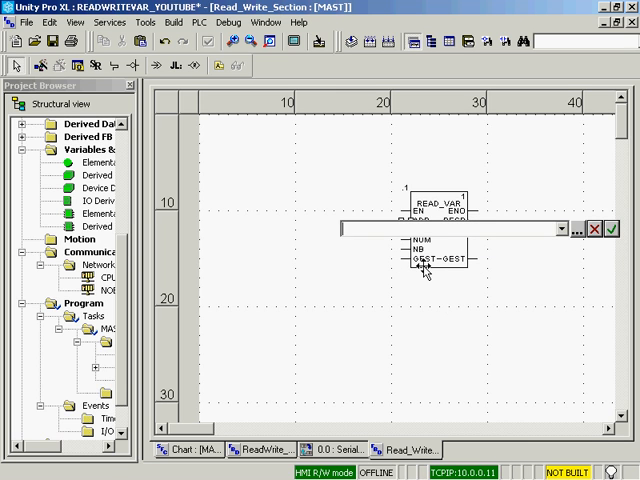
pyautogui.write('ADD')
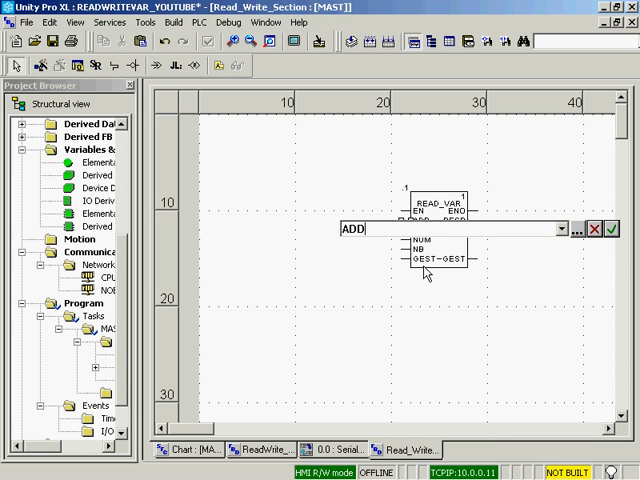
pyautogui.write("M('")
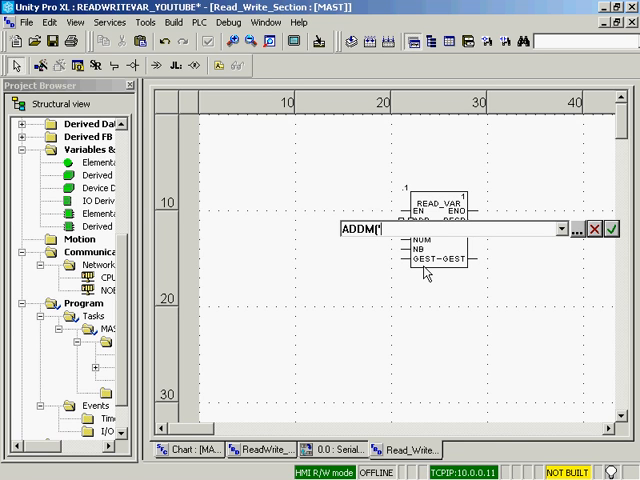
pyautogui.write('0')
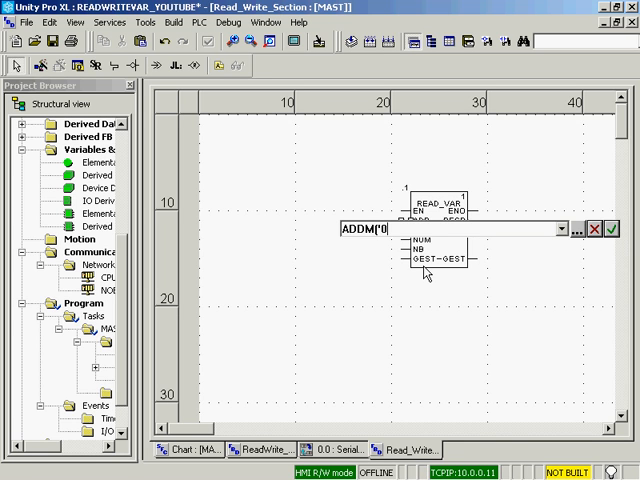
pyautogui.write('.0.')
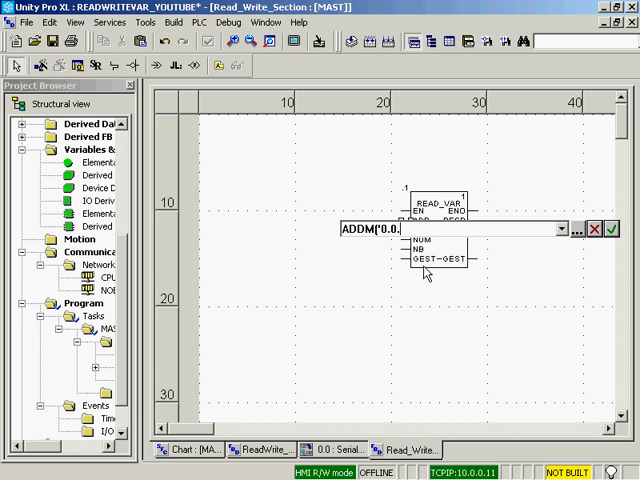
pyautogui.write("0.3')")
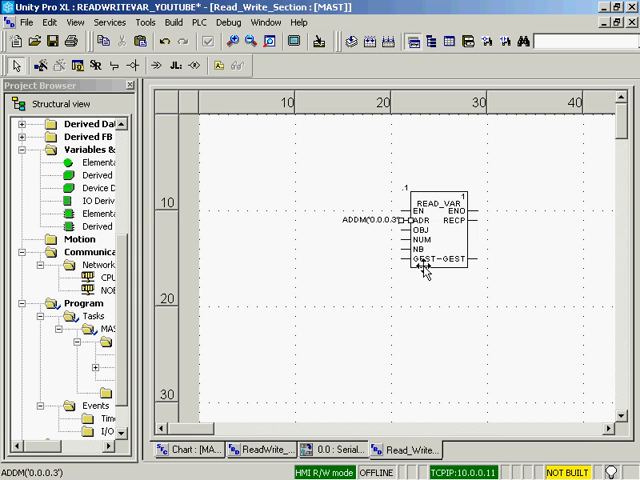
pyautogui.moveTo(416, 240)
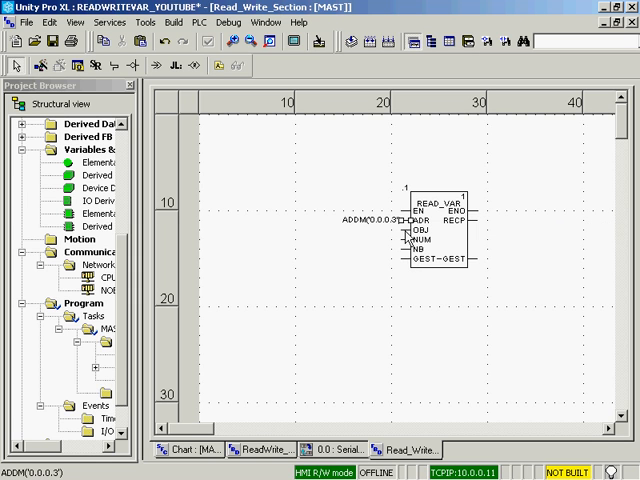
# Enter the %IW object type string on the block's OBJ input.
pyautogui.doubleClick(416, 236)
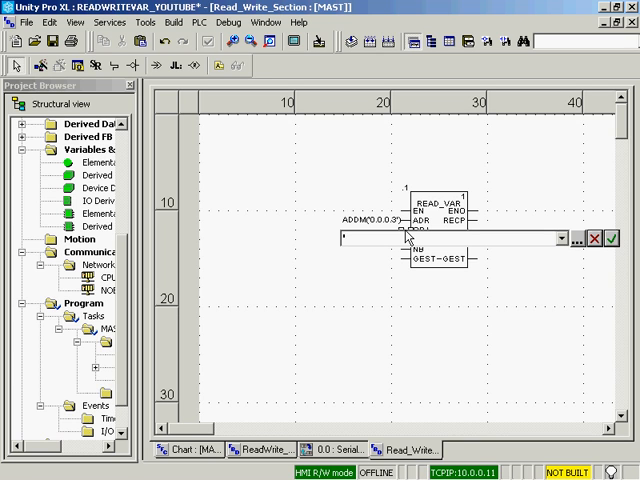
pyautogui.write('%')
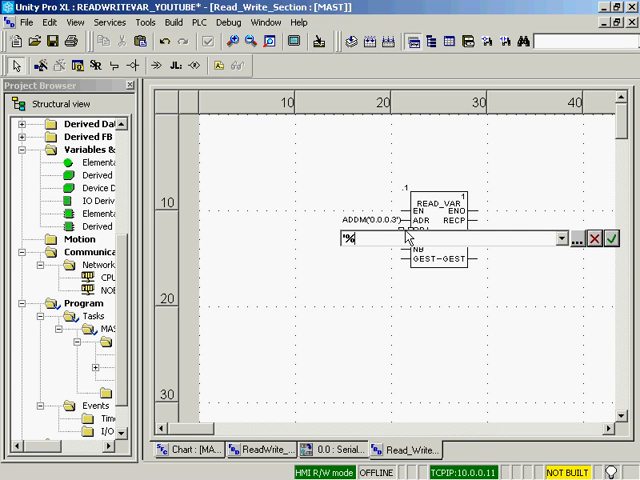
pyautogui.write("IW'")
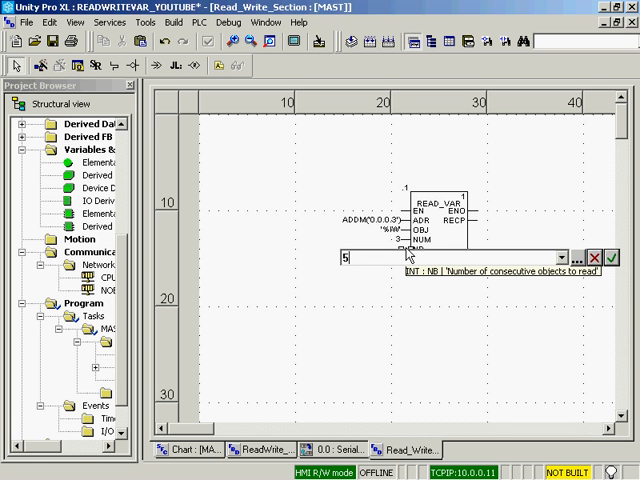
# Confirm NB as 5, create InputFromDevice ARRAY[1..4] OF INT on RECP, and put ModbusReadParameters on GEST.
pyautogui.click(598, 256)
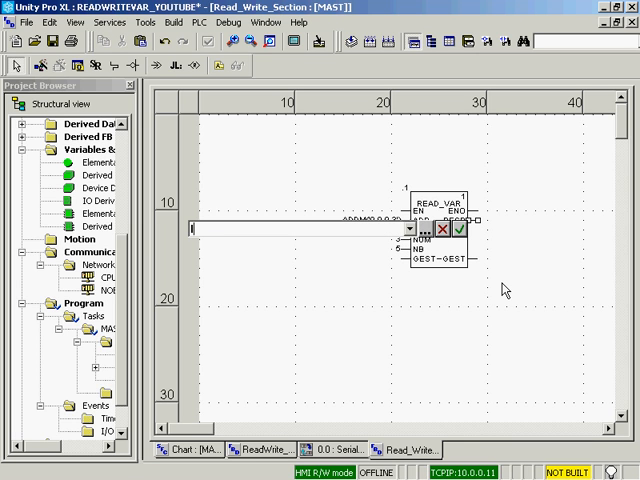
pyautogui.write('Input')
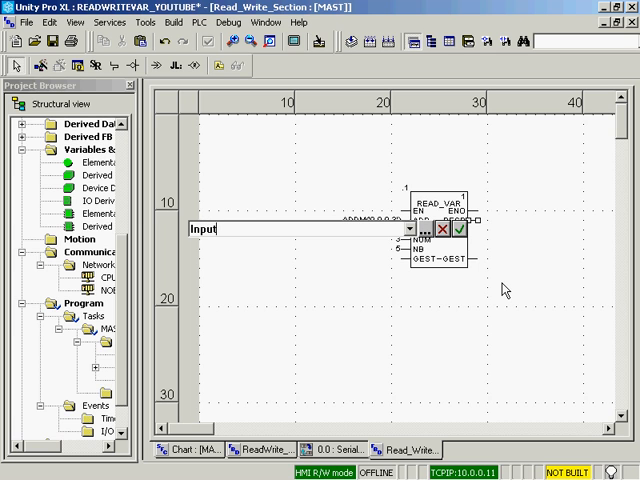
pyautogui.write('FromDevice')
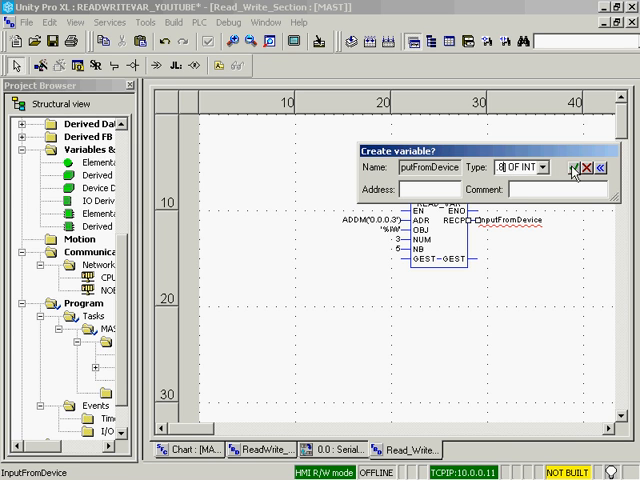
pyautogui.click(576, 168)
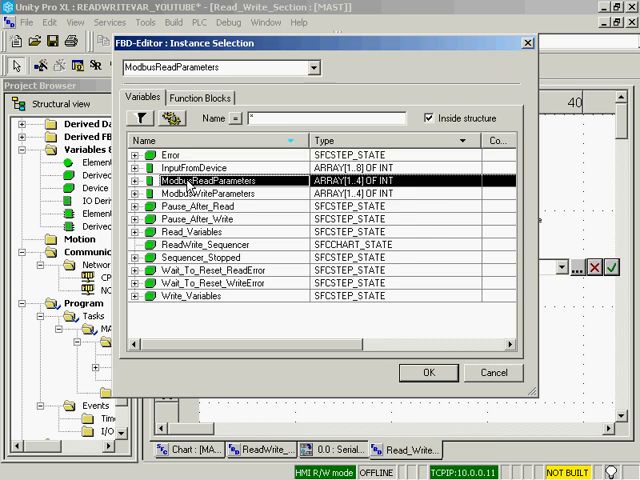
pyautogui.click(428, 372)
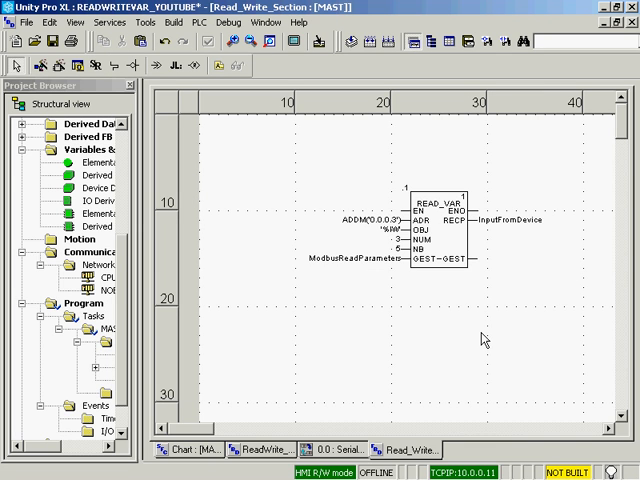
pyautogui.moveTo(112, 88)
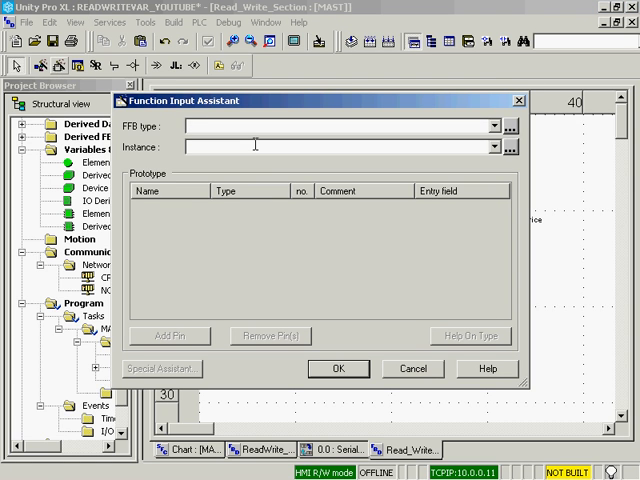
# Insert an R_TRIG block and assign ReadTheVariables to its CLK input.
pyautogui.write('R_TRIG')
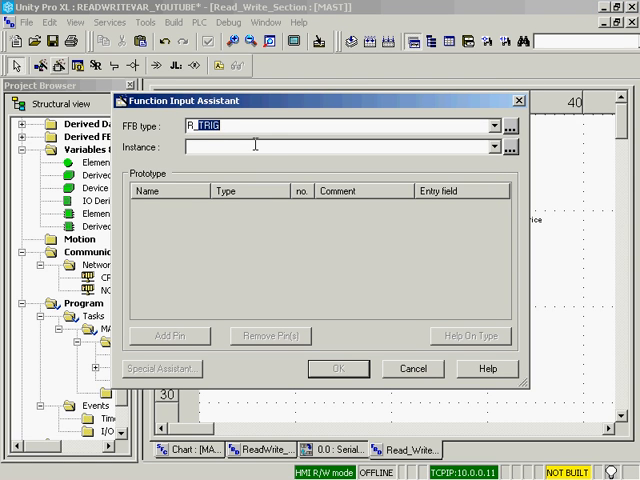
pyautogui.write('R_trig')
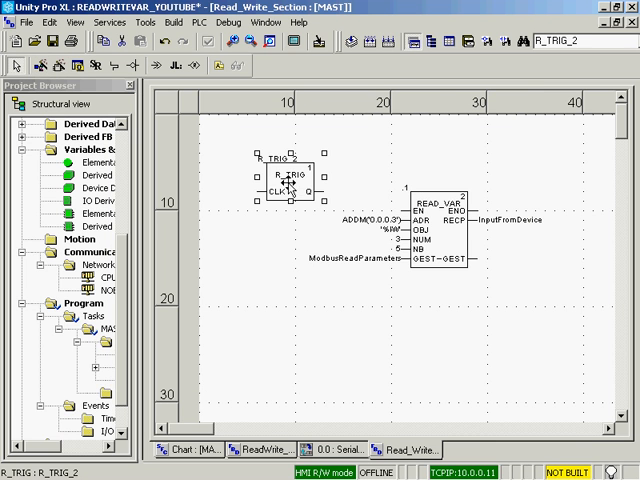
pyautogui.doubleClick(284, 186)
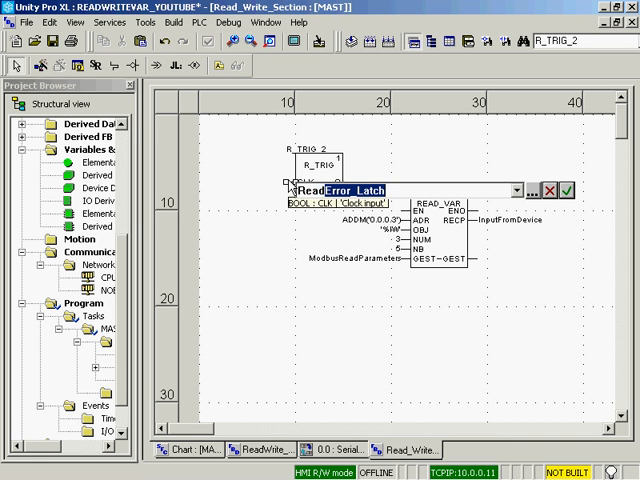
pyautogui.write('ReadThe Variables')
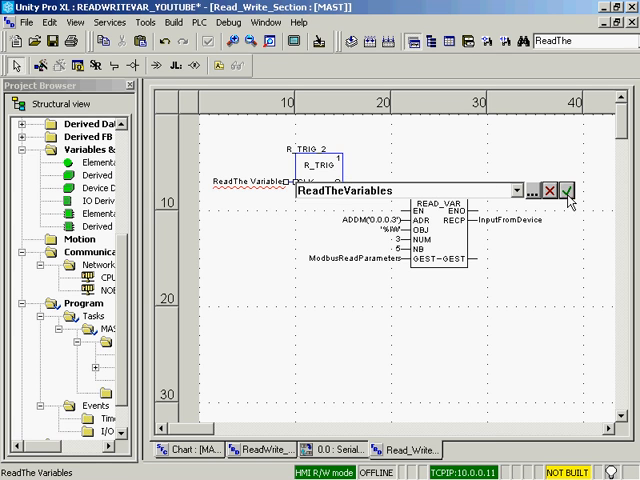
pyautogui.click(580, 190)
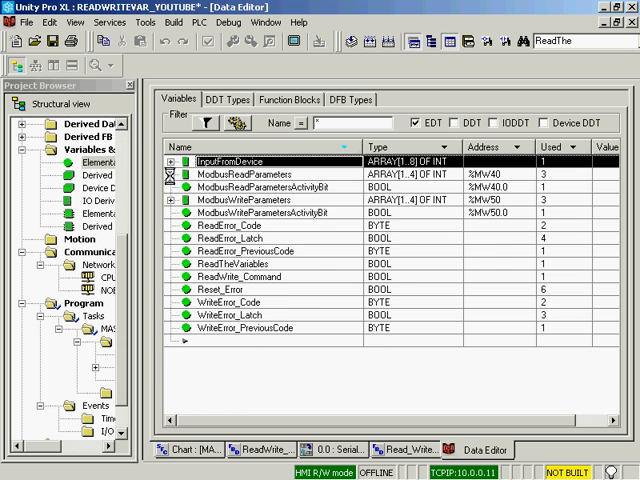
# Give a ModbusReadParameters array element the initial value 20 in the Data Editor.
pyautogui.click(180, 190)
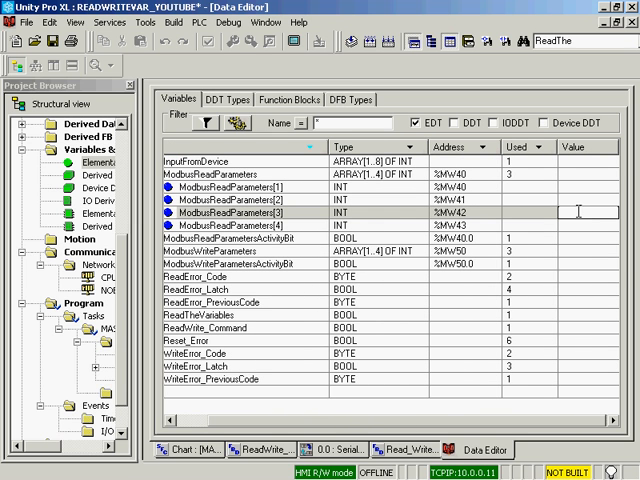
pyautogui.write('20')
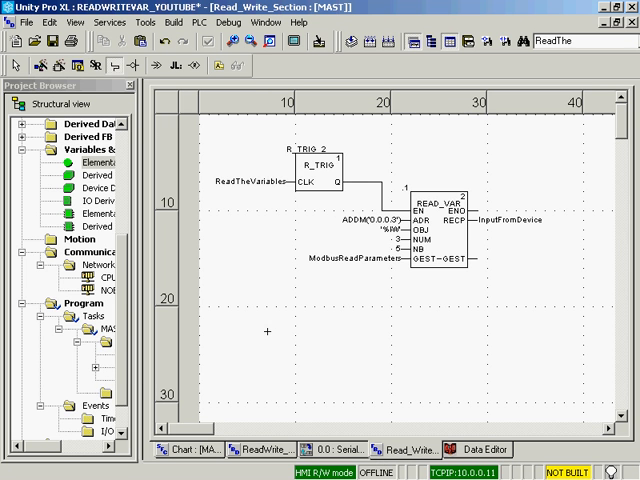
pyautogui.moveTo(246, 200)
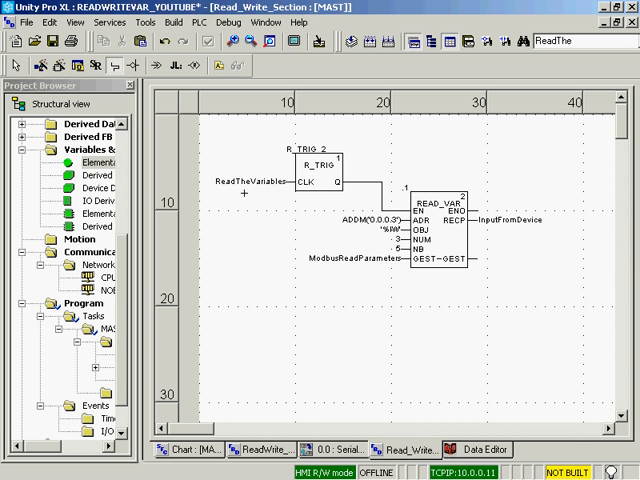
# Rebuild All Project, confirming the modified section build and the complete rebuild.
pyautogui.click(188, 20)
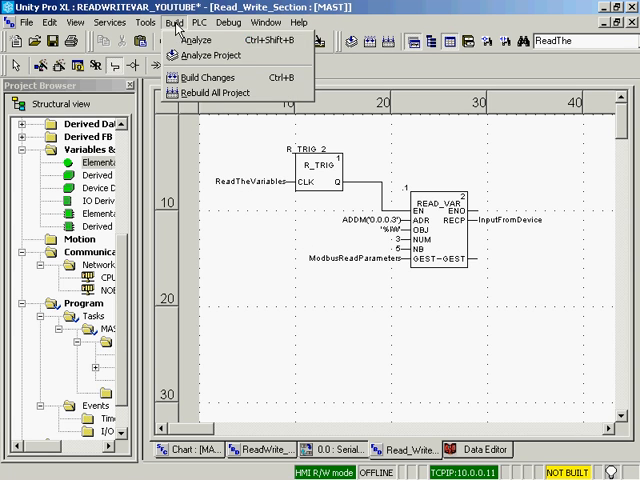
pyautogui.click(208, 68)
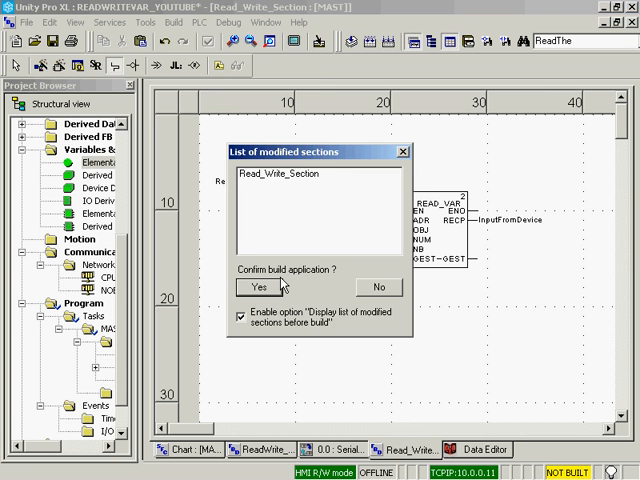
pyautogui.click(262, 288)
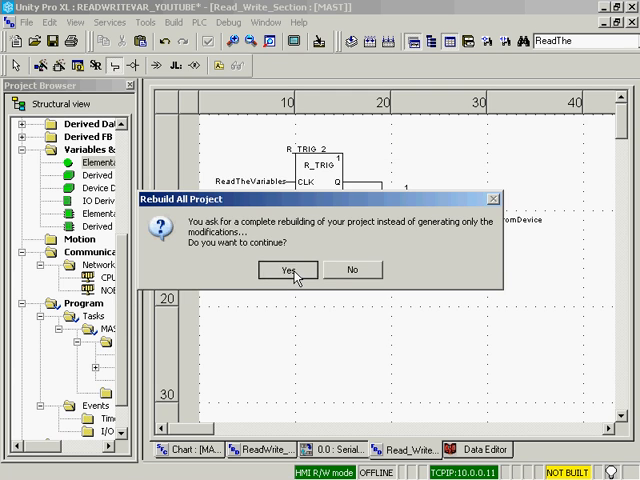
pyautogui.click(286, 268)
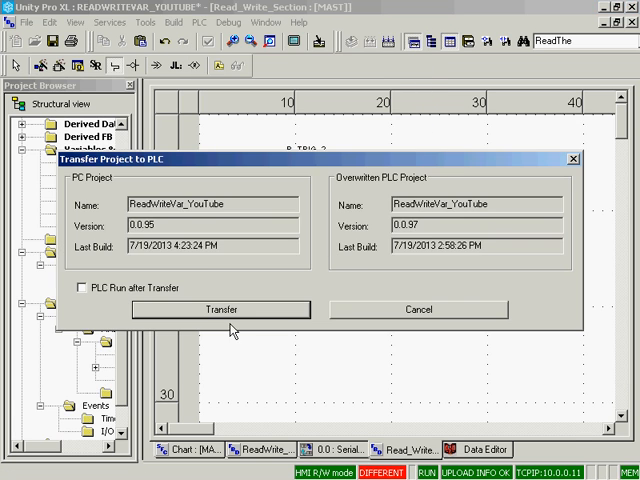
# Transfer the rebuilt project to the PLC, agreeing to stop the running program.
pyautogui.click(220, 308)
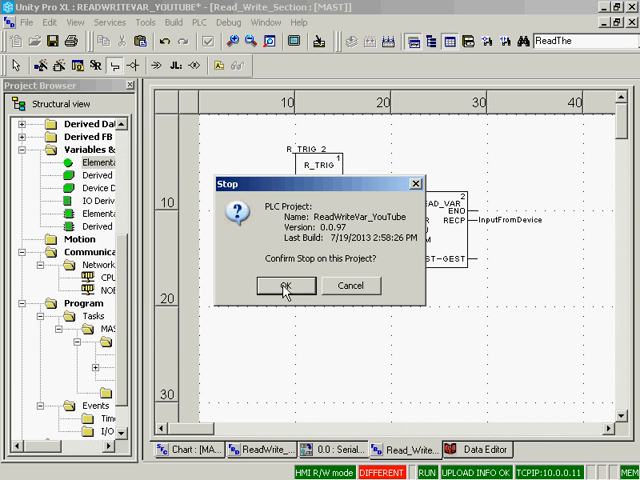
pyautogui.click(288, 286)
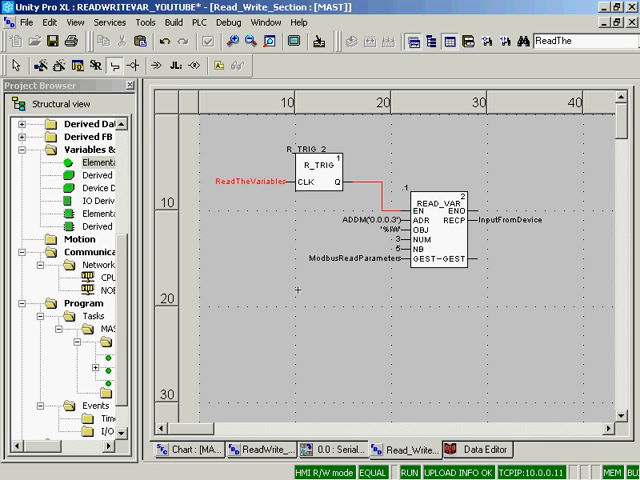
pyautogui.moveTo(276, 196)
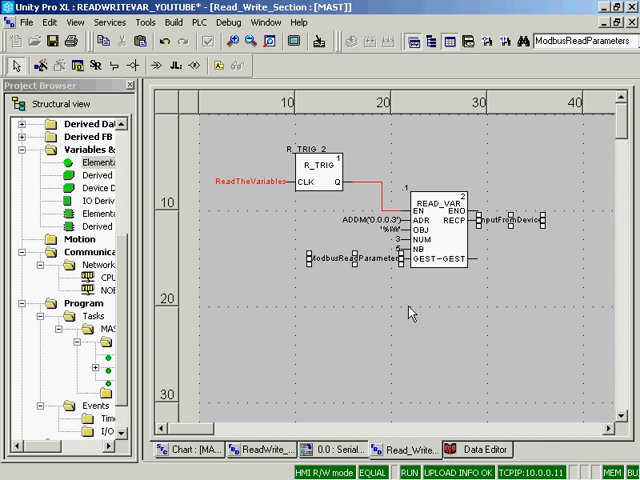
# Initialize a new animation table from the selected FBD section variables.
pyautogui.rightClick(412, 312)
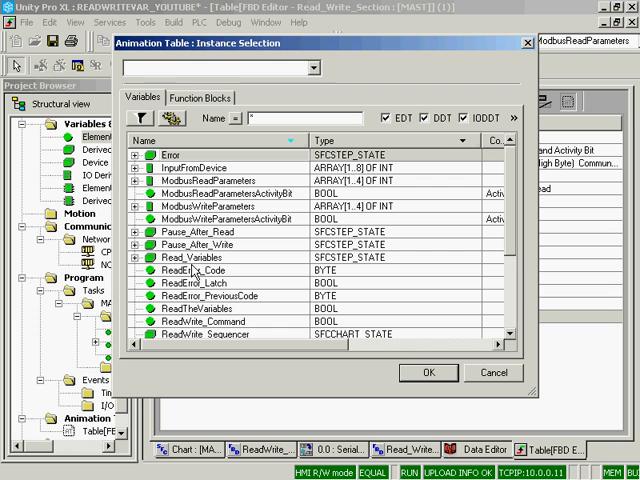
pyautogui.moveTo(204, 318)
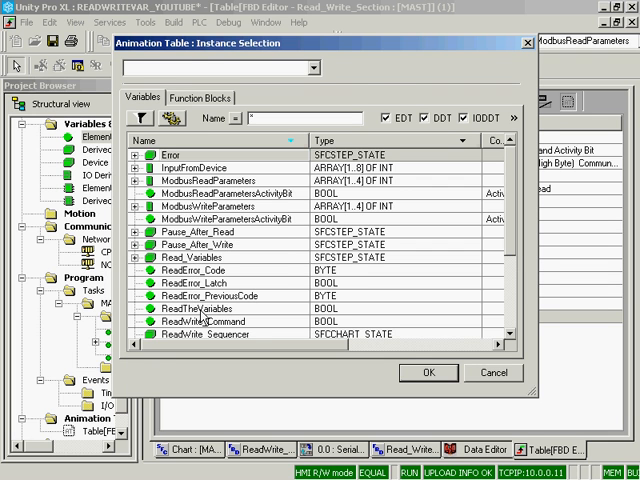
# Fill the animation table with ModbusReadParameters, InputFromDevice and ReadTheVariables, showing the operation report in hexadecimal.
pyautogui.click(426, 372)
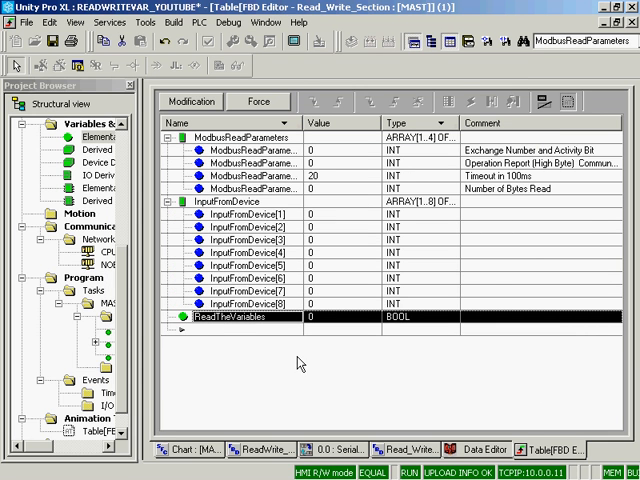
pyautogui.moveTo(340, 262)
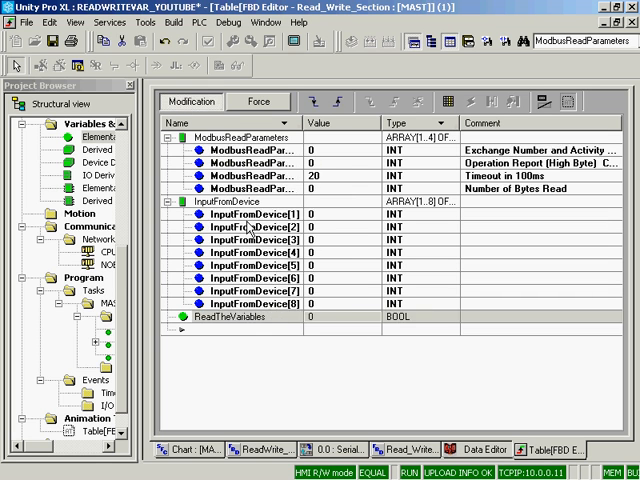
pyautogui.click(310, 316)
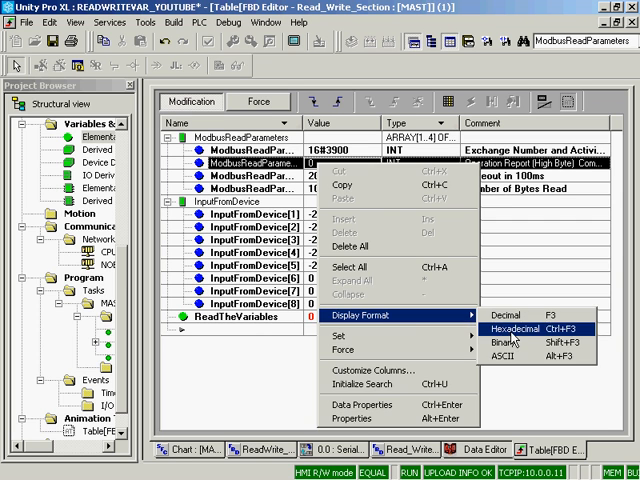
pyautogui.click(516, 328)
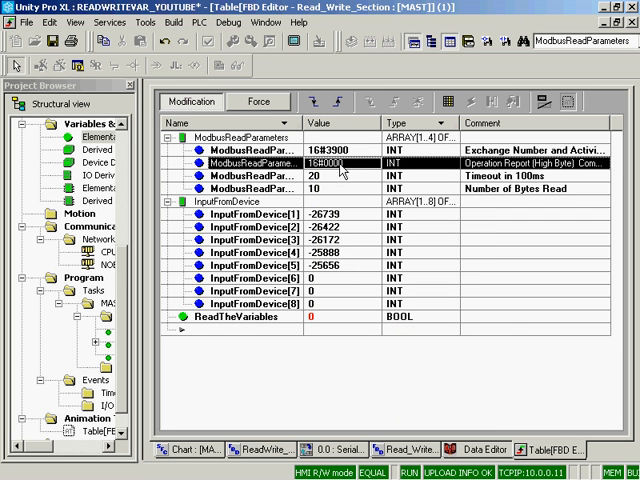
pyautogui.moveTo(330, 178)
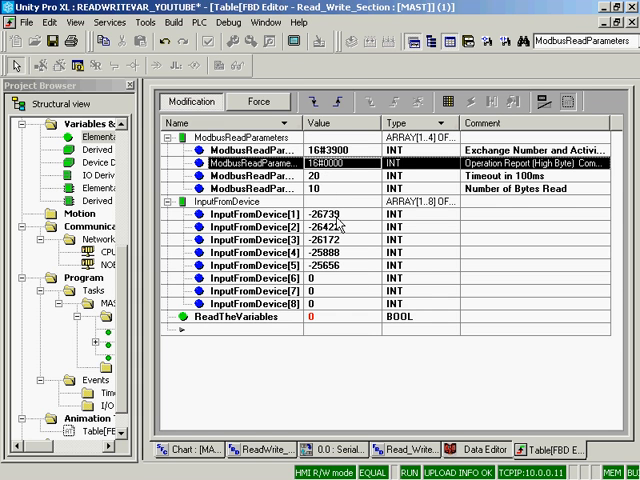
pyautogui.click(330, 316)
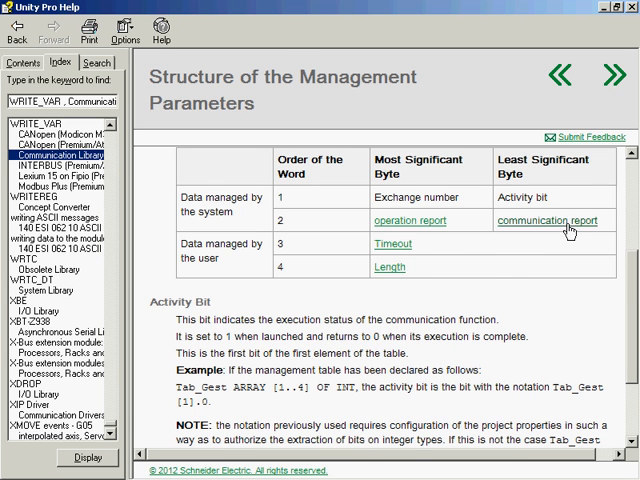
# Show the Communication and Operation Reports help page listing the report codes.
pyautogui.click(548, 220)
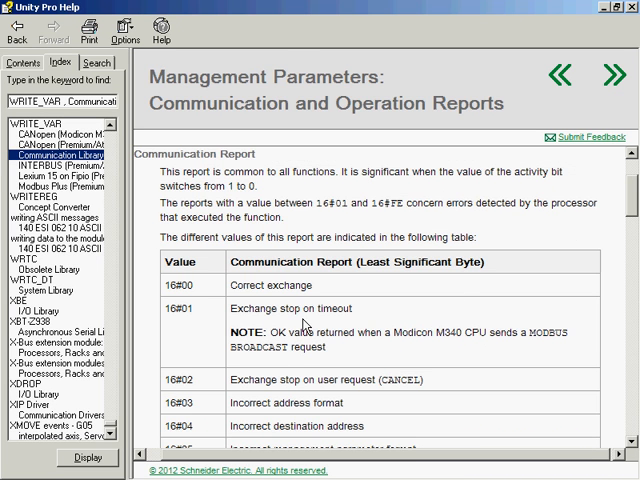